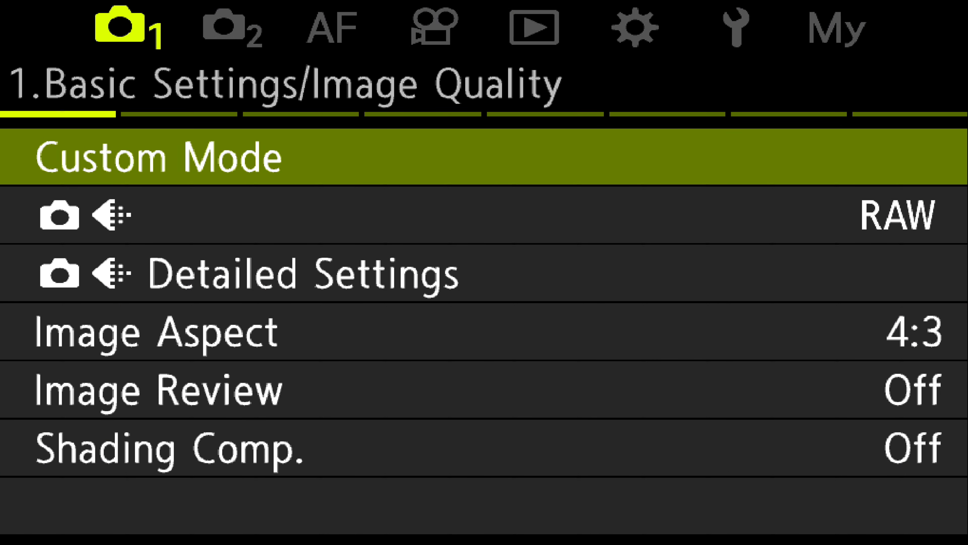
Reach the AF Limiter setting so its Off/On1/On2/On3 modes are shown
{"action": "left_click", "coordinate": [330, 28]}
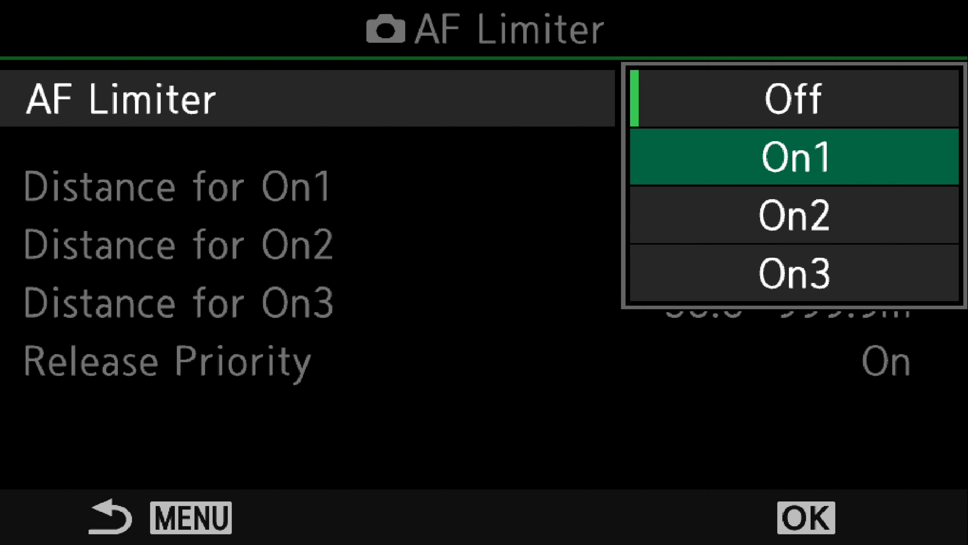
Choose On1 as the AF Limiter mode and bring up its distance range for editing
{"action": "left_click", "coordinate": [794, 157]}
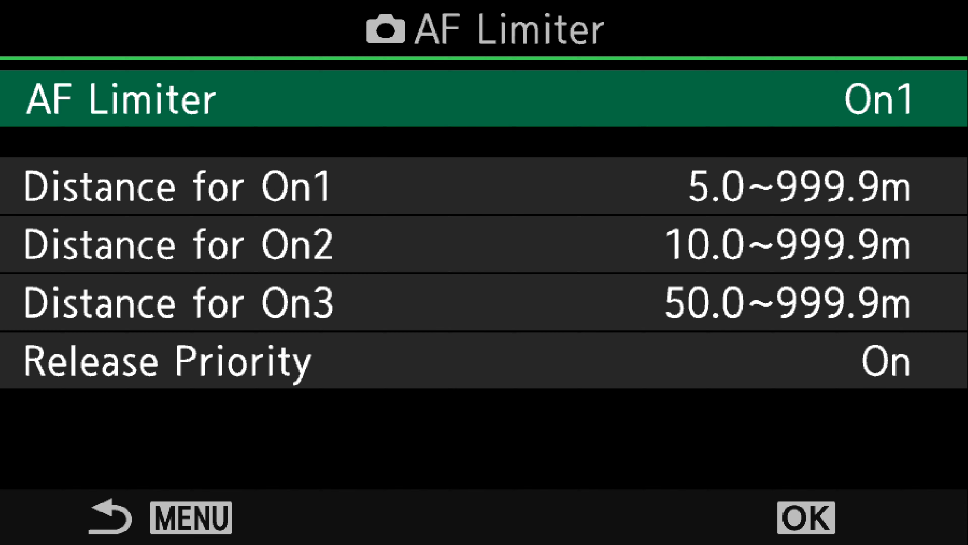
{"action": "key", "text": "Down"}
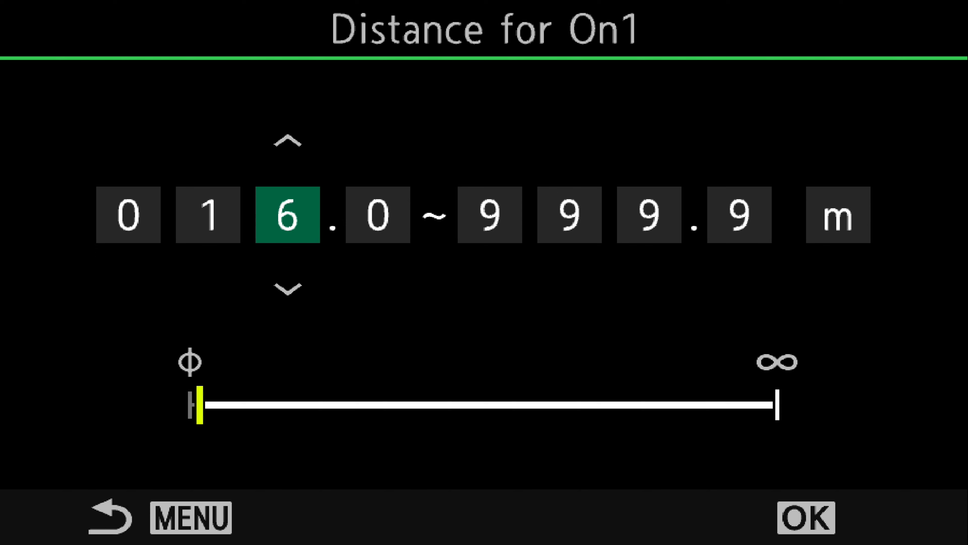
Save the On1 focusing range as 10.0–15.0 m
{"action": "left_click", "coordinate": [287, 141]}
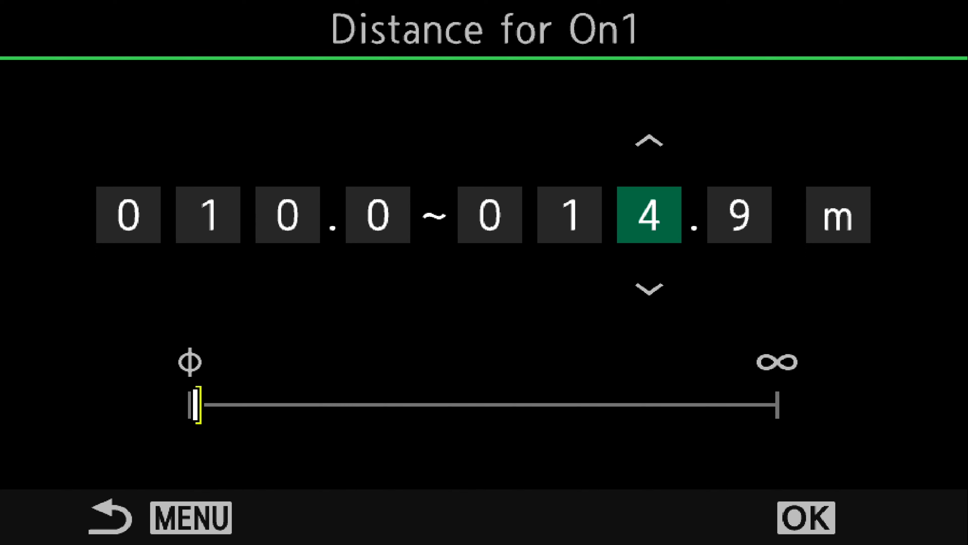
{"action": "left_click", "coordinate": [648, 141]}
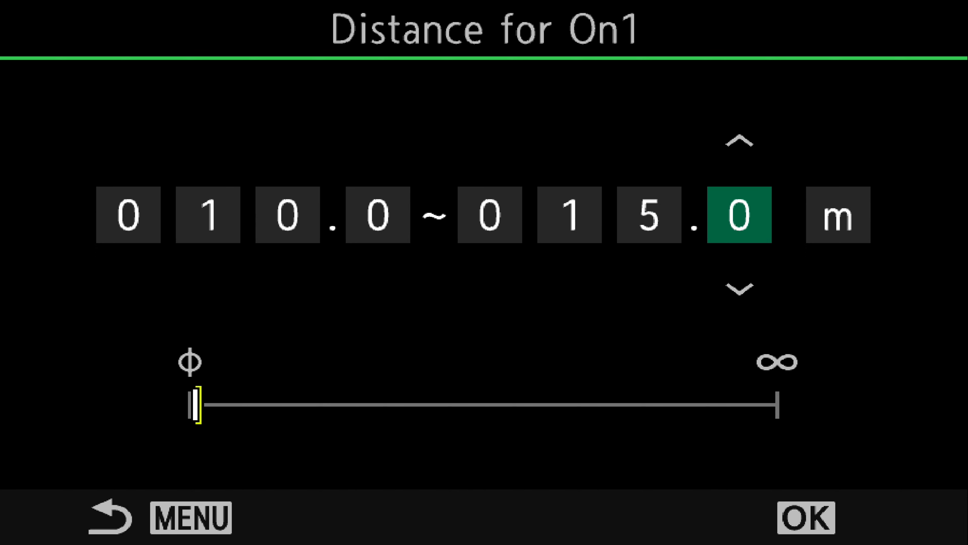
{"action": "left_click", "coordinate": [804, 517]}
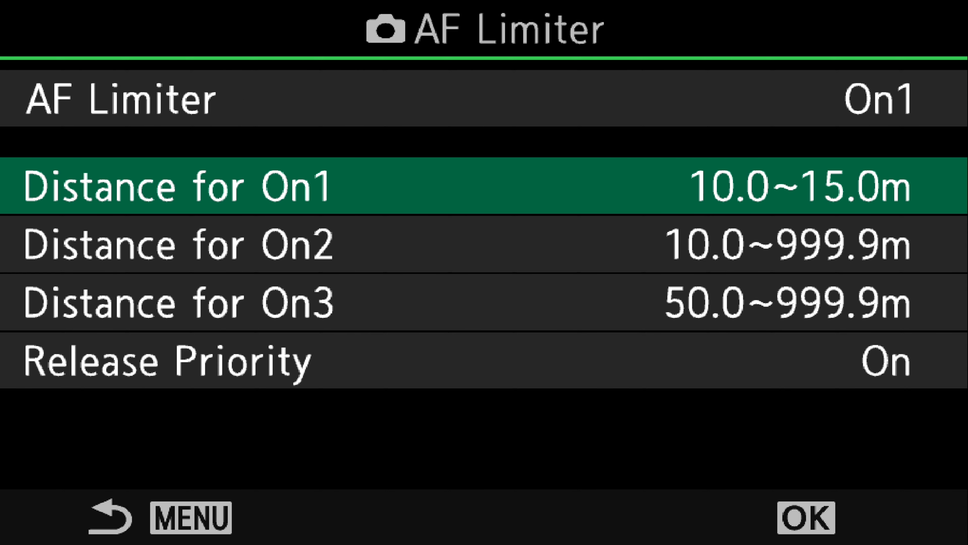
Move through the On2 distance and mode items, then exit to the Super Control Panel
{"action": "key", "text": "Down"}
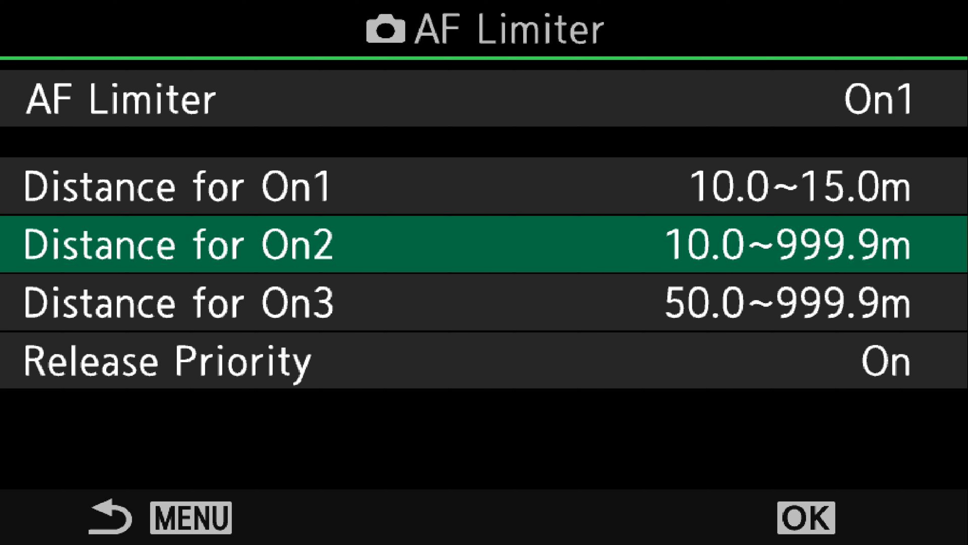
{"action": "key", "text": "up"}
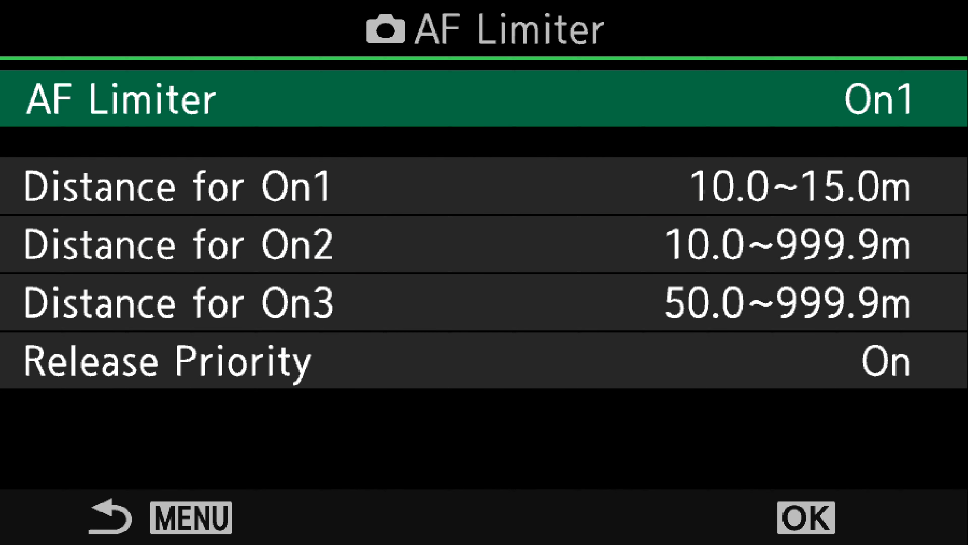
{"action": "left_click", "coordinate": [877, 99]}
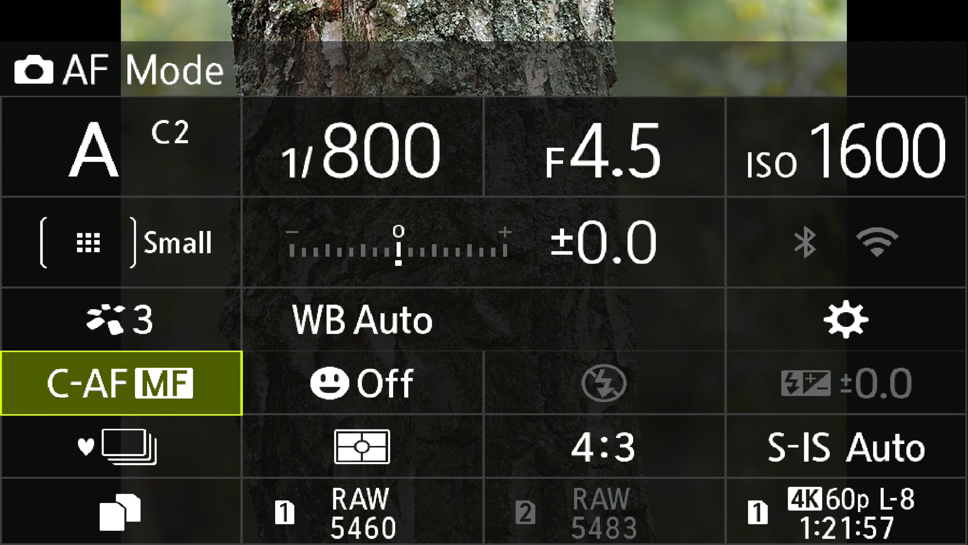
Browse the AF modes to Preset MF, then return to On2's distance with a 15.0 m near limit
{"action": "left_click", "coordinate": [122, 383]}
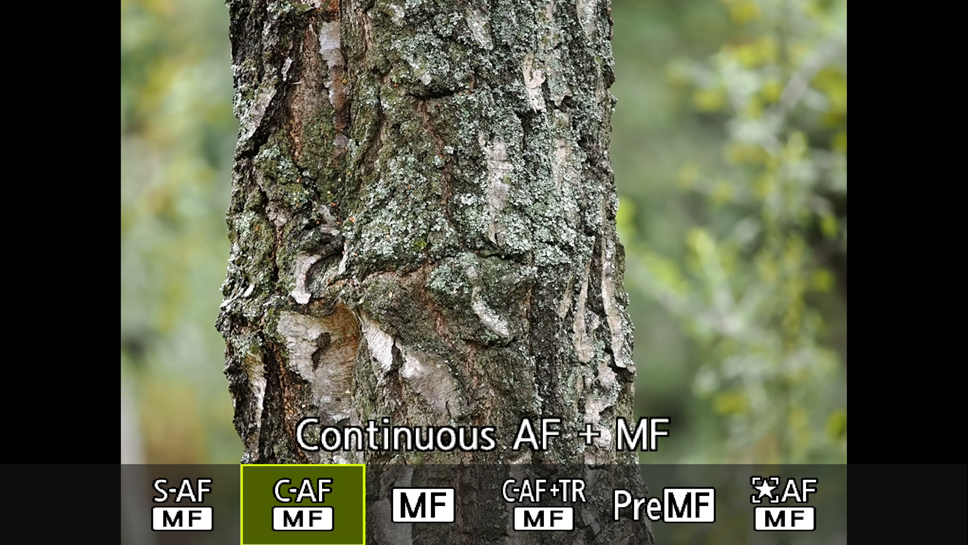
{"action": "left_click", "coordinate": [542, 502]}
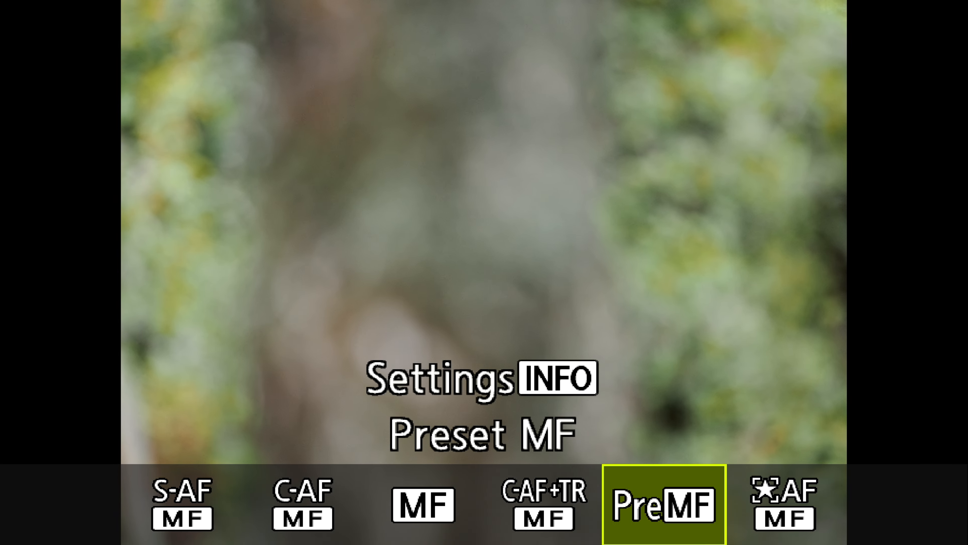
{"action": "left_click", "coordinate": [661, 501]}
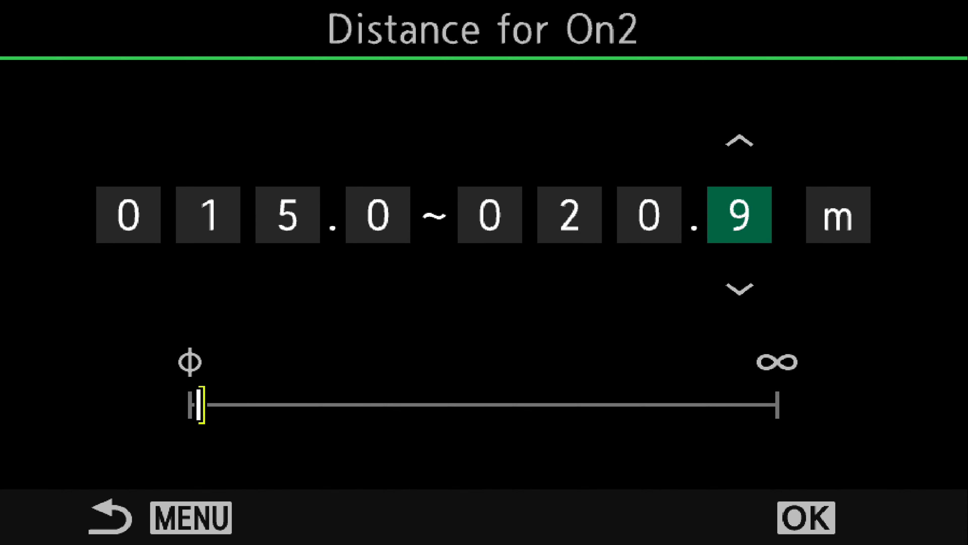
Save the On2 focusing range as 15.0–20.0 m
{"action": "left_click", "coordinate": [738, 289]}
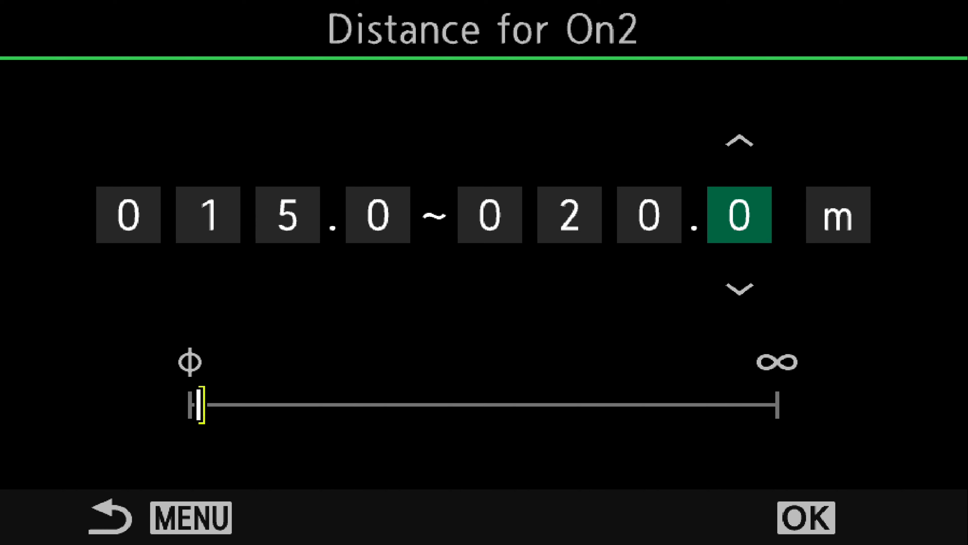
{"action": "left_click", "coordinate": [804, 517]}
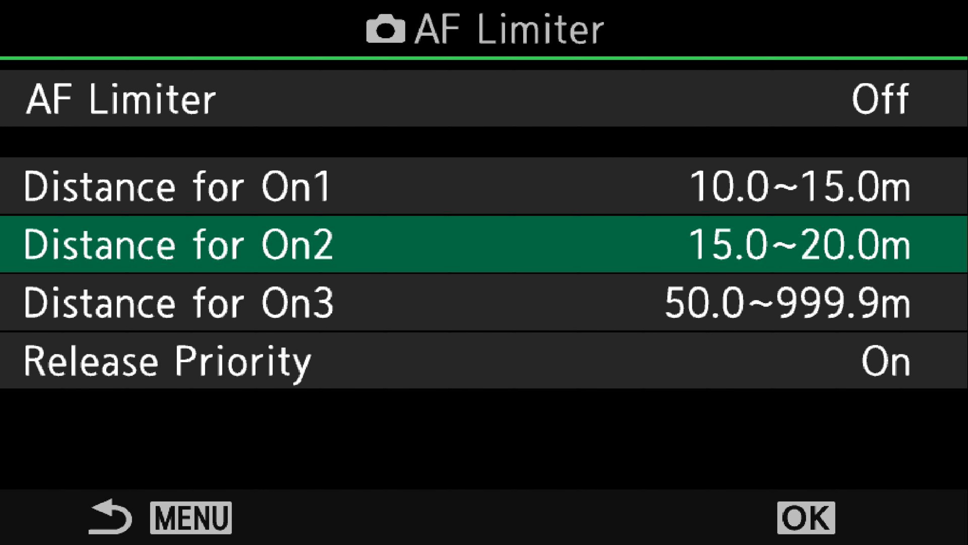
Switch the AF Limiter mode from On1 to On2
{"action": "key", "text": "up"}
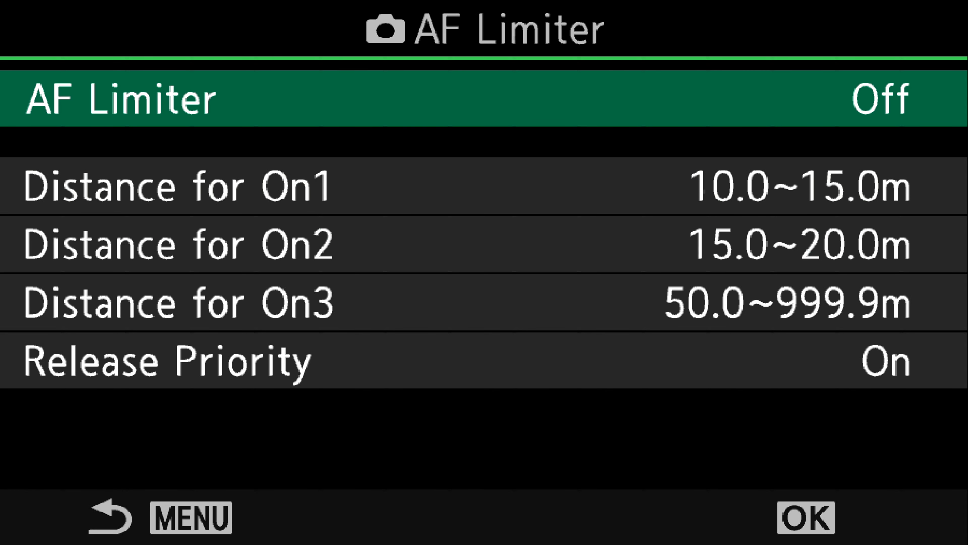
{"action": "left_click", "coordinate": [877, 99]}
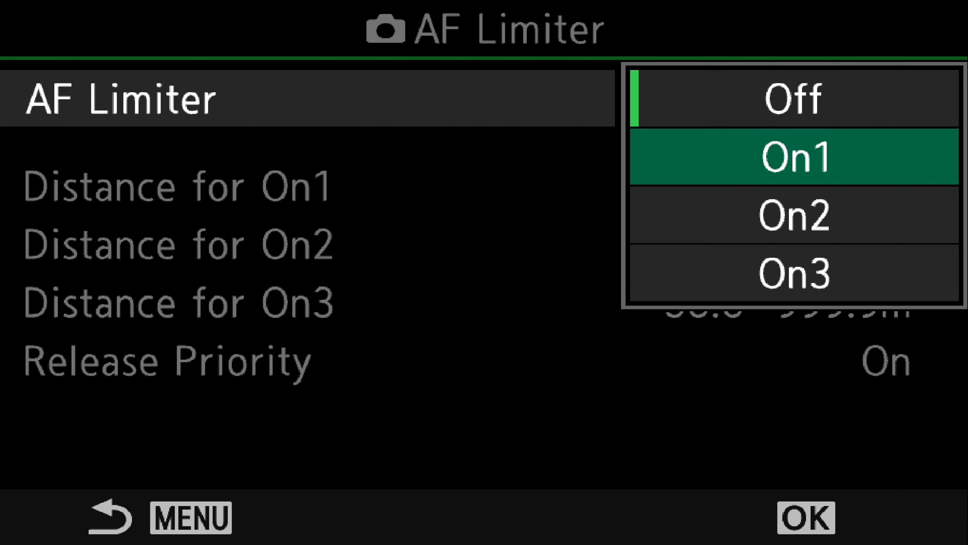
{"action": "left_click", "coordinate": [794, 215]}
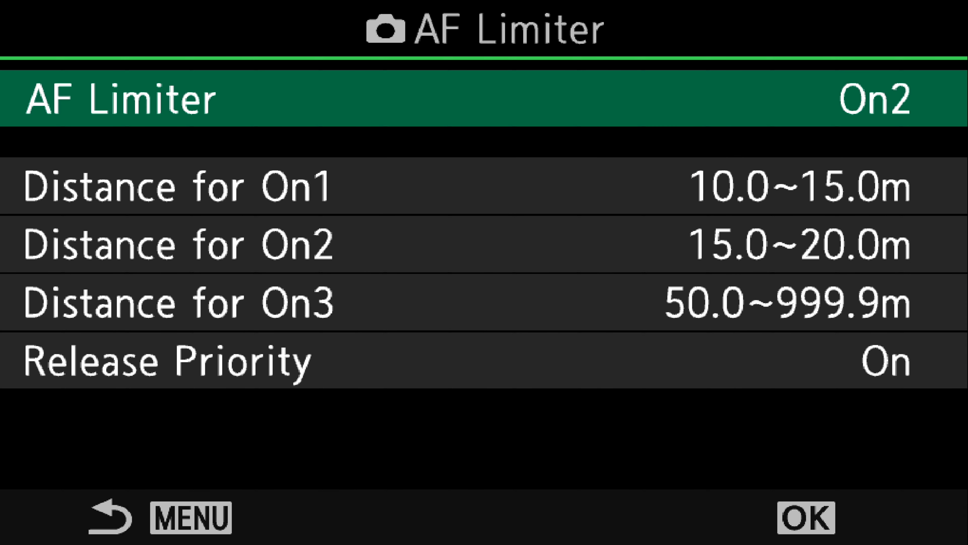
{"action": "key", "text": "down"}
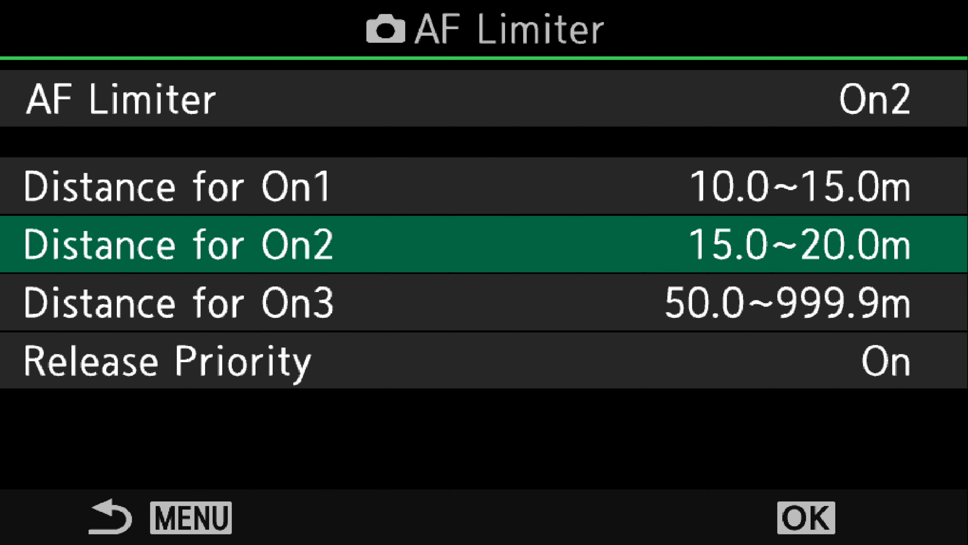